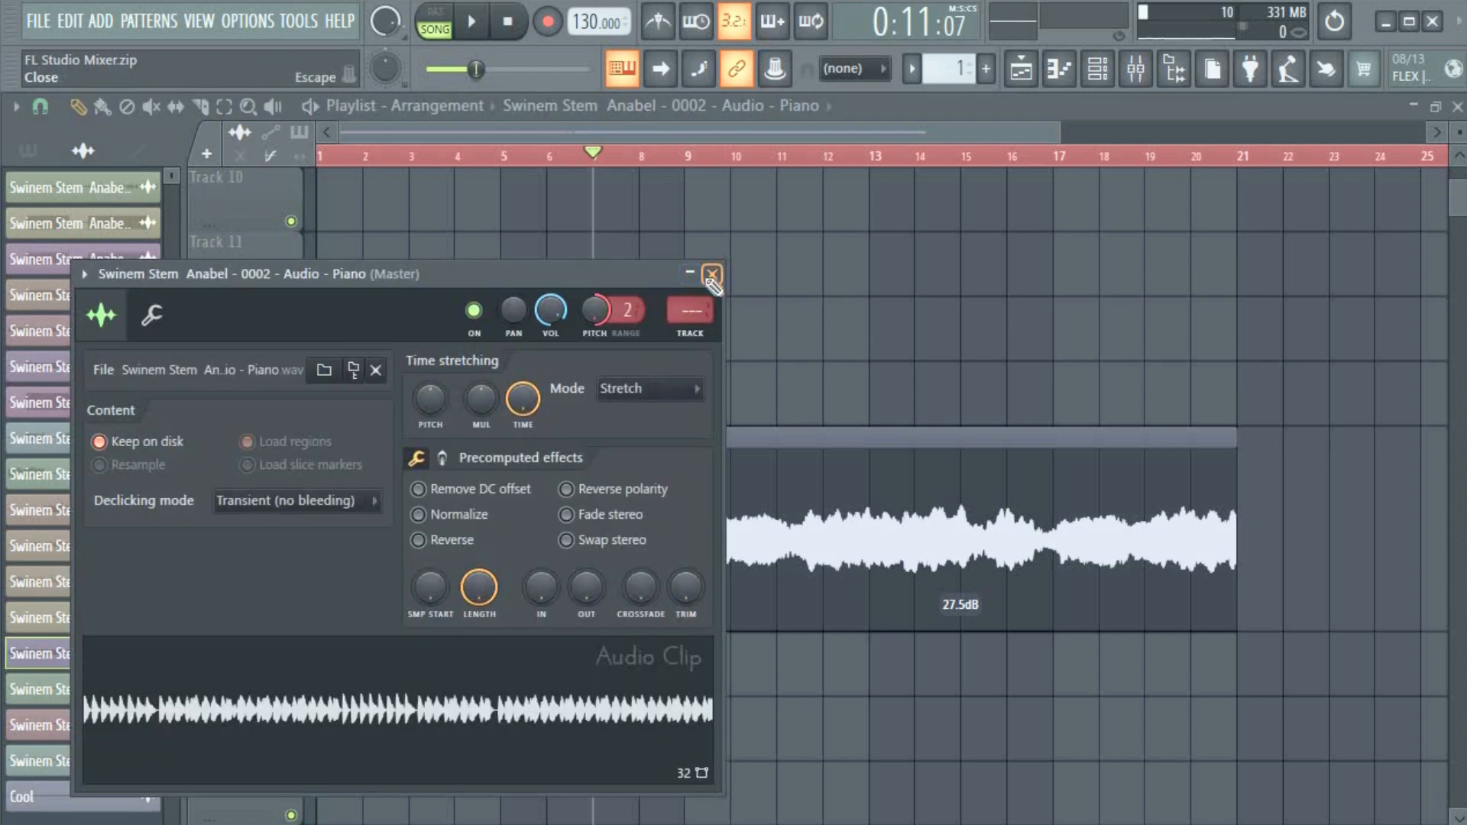
Close the Piano channel settings window to return to the Track 14 playlist view.
{"action": "left_click", "coordinate": [712, 274]}
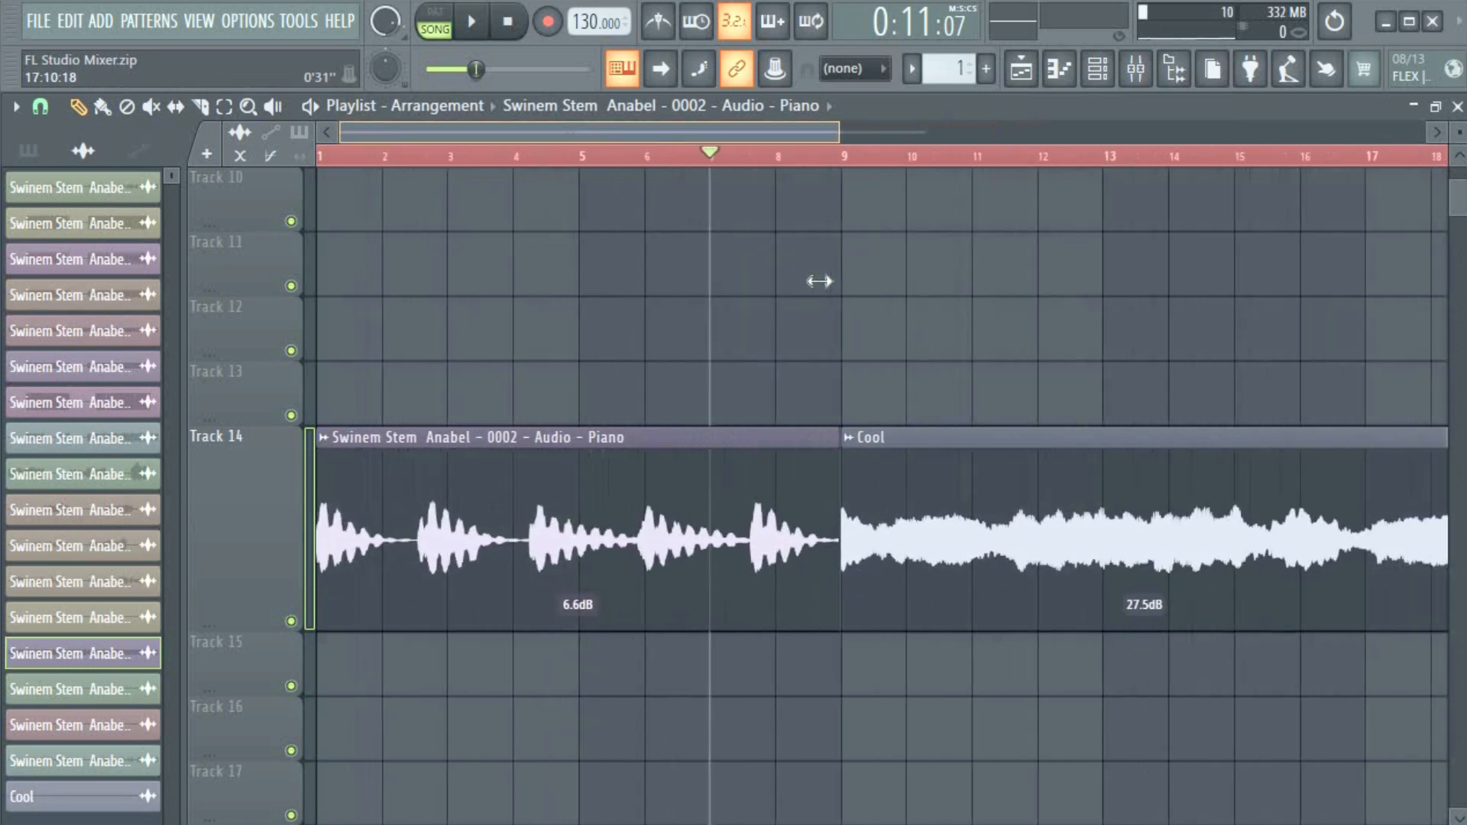